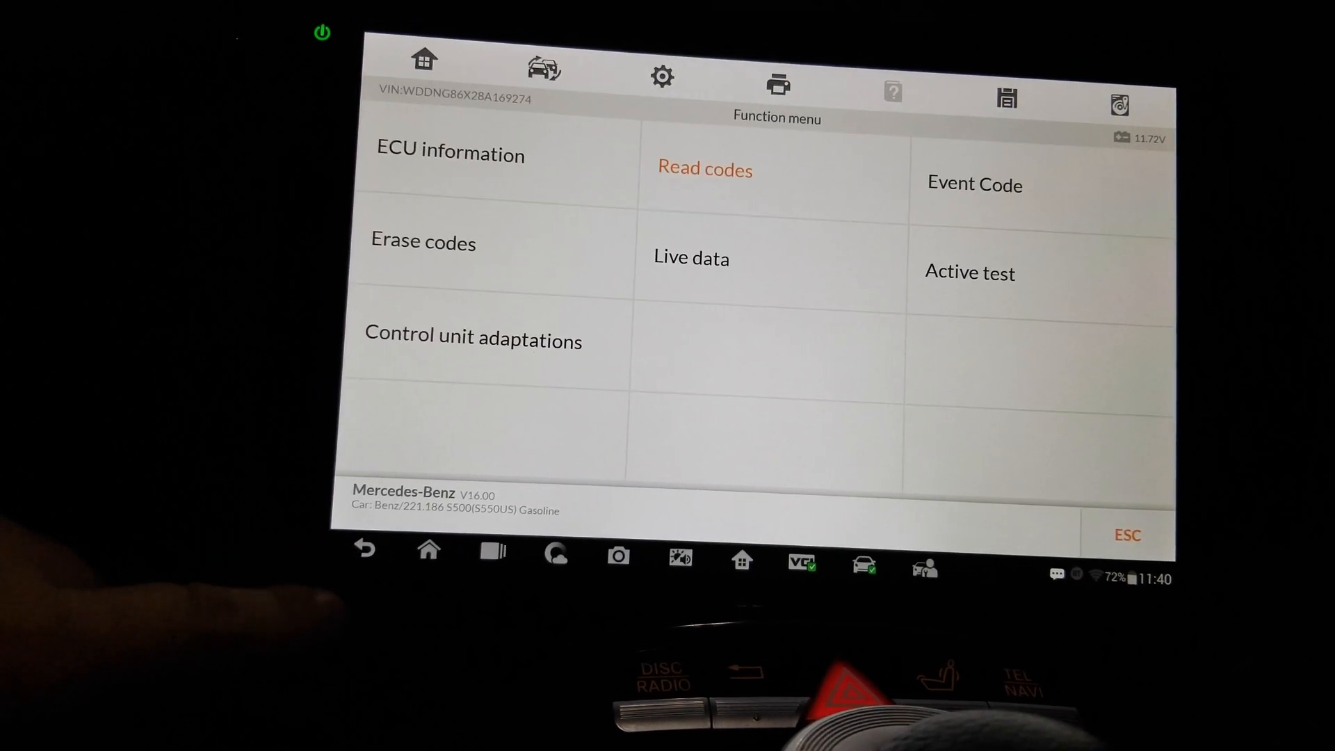
# Step: Erase the stored DTCs and freeze data, confirming Yes and acknowledging the 'Command aborted' message
pyautogui.click(423, 242)
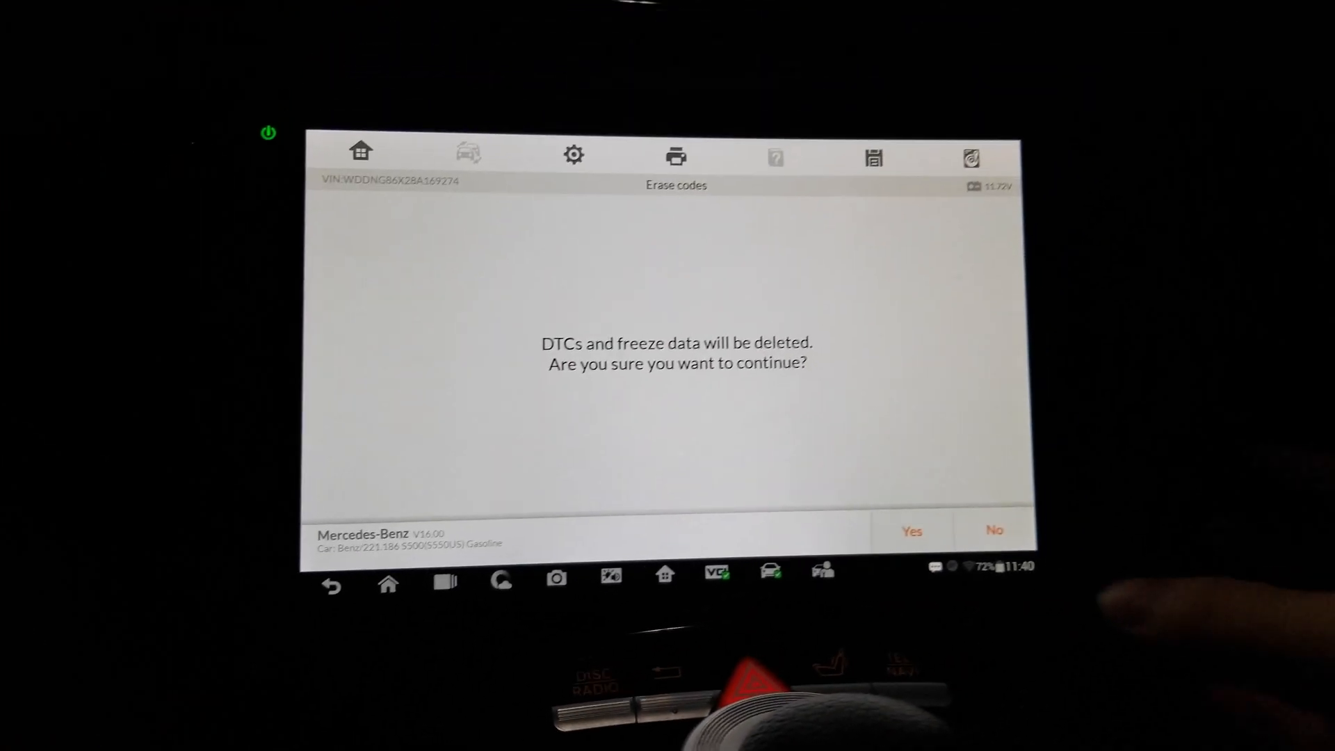
pyautogui.click(993, 530)
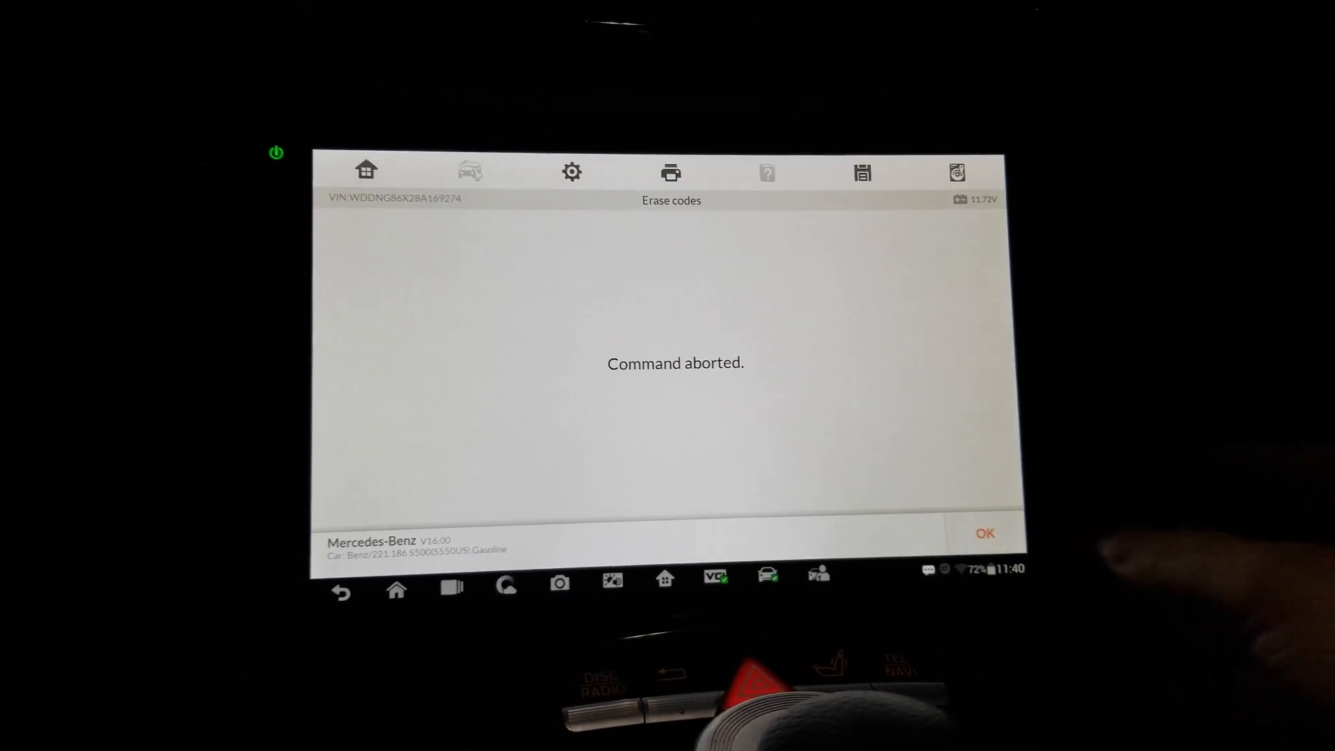
pyautogui.click(985, 534)
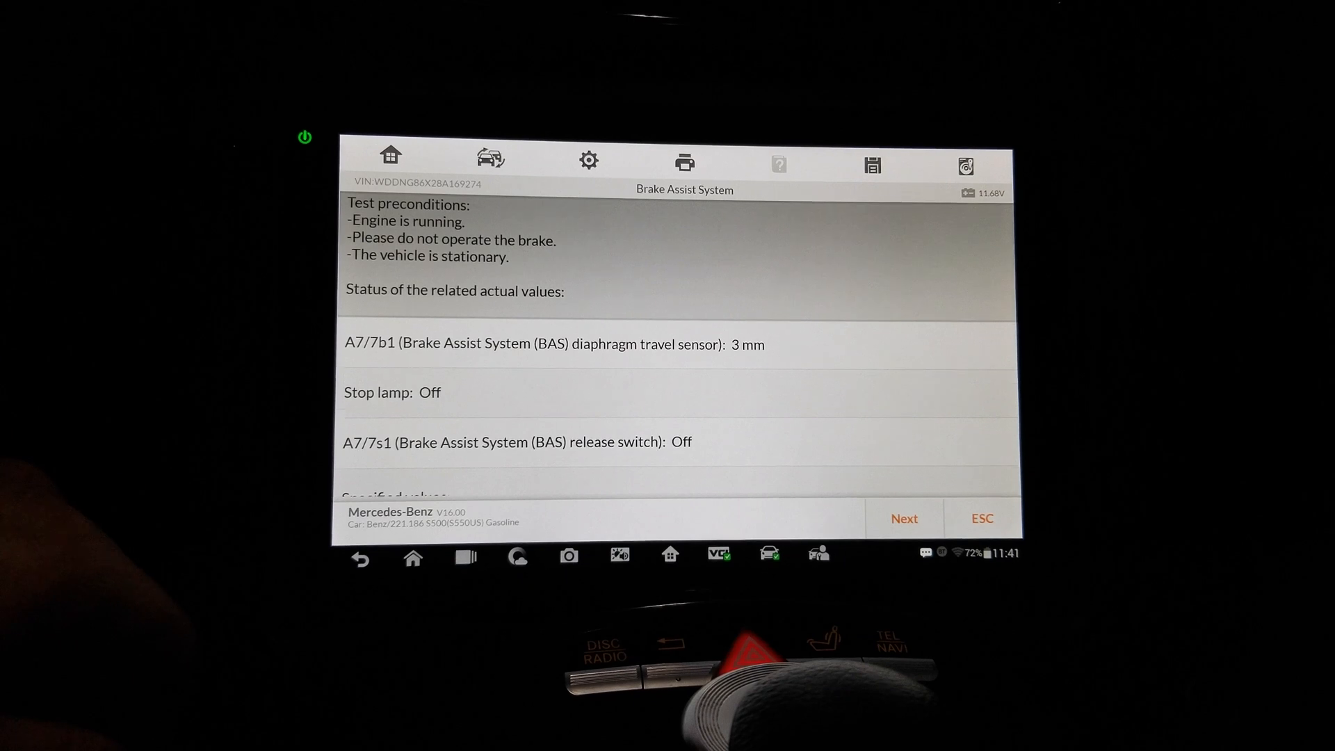
# Step: Review diaphragm travel, stop lamp and release switch values against spec and confirm them OK
pyautogui.scroll(-3)
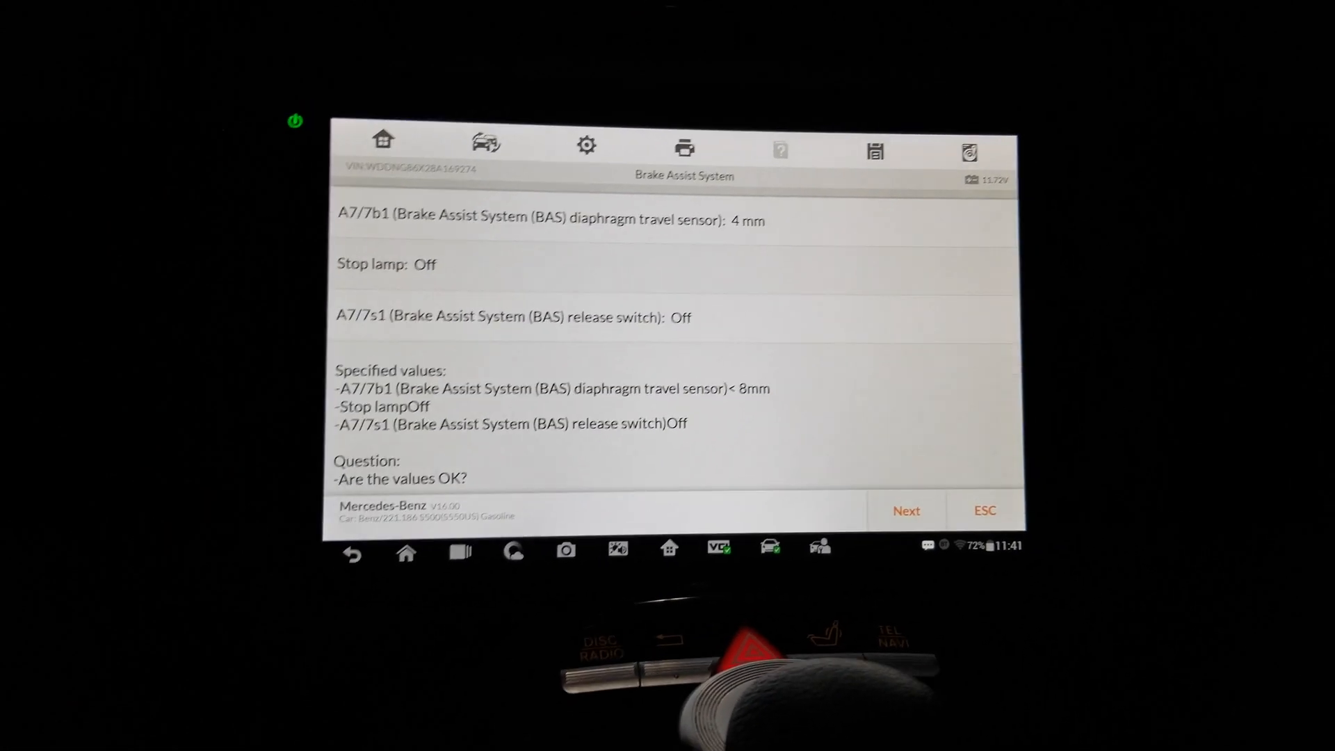
pyautogui.click(906, 510)
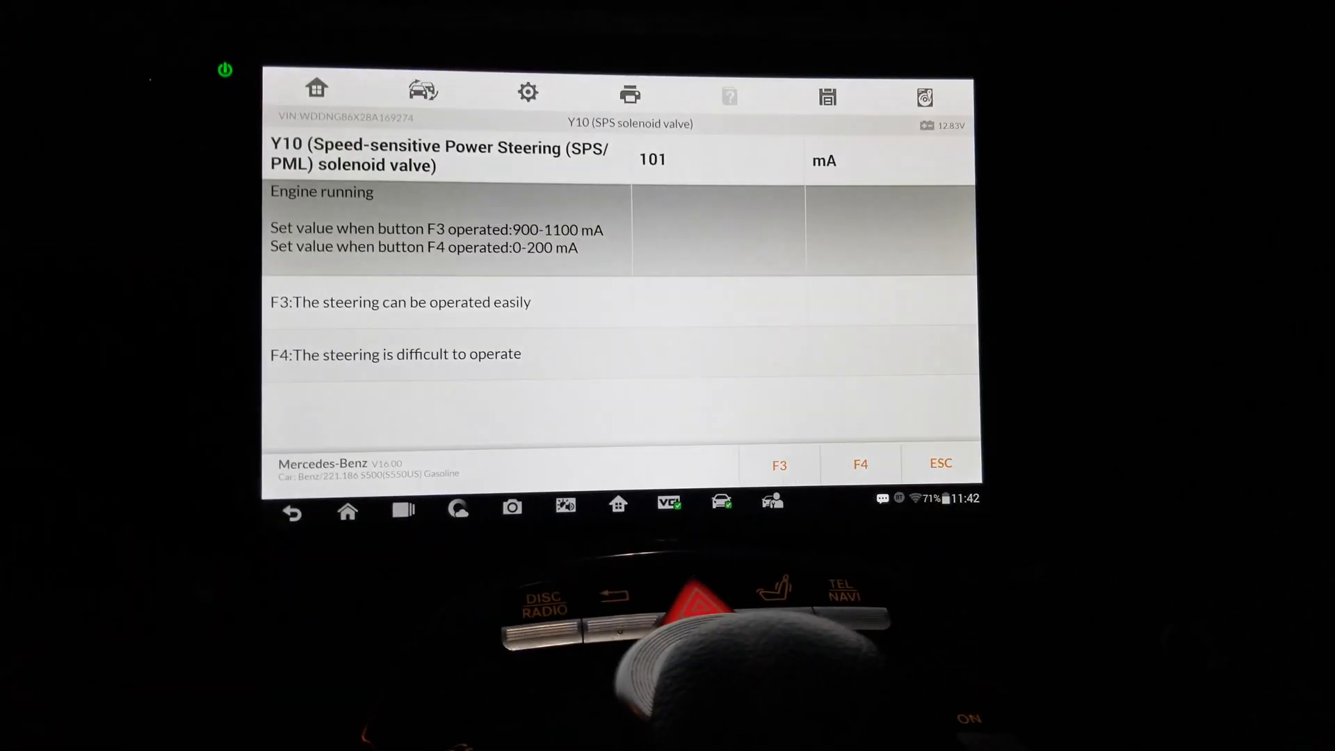
# Step: Toggle the Y10 SPS solenoid between easy and difficult steering via F3/F4, reaching about 1001 mA
pyautogui.click(860, 465)
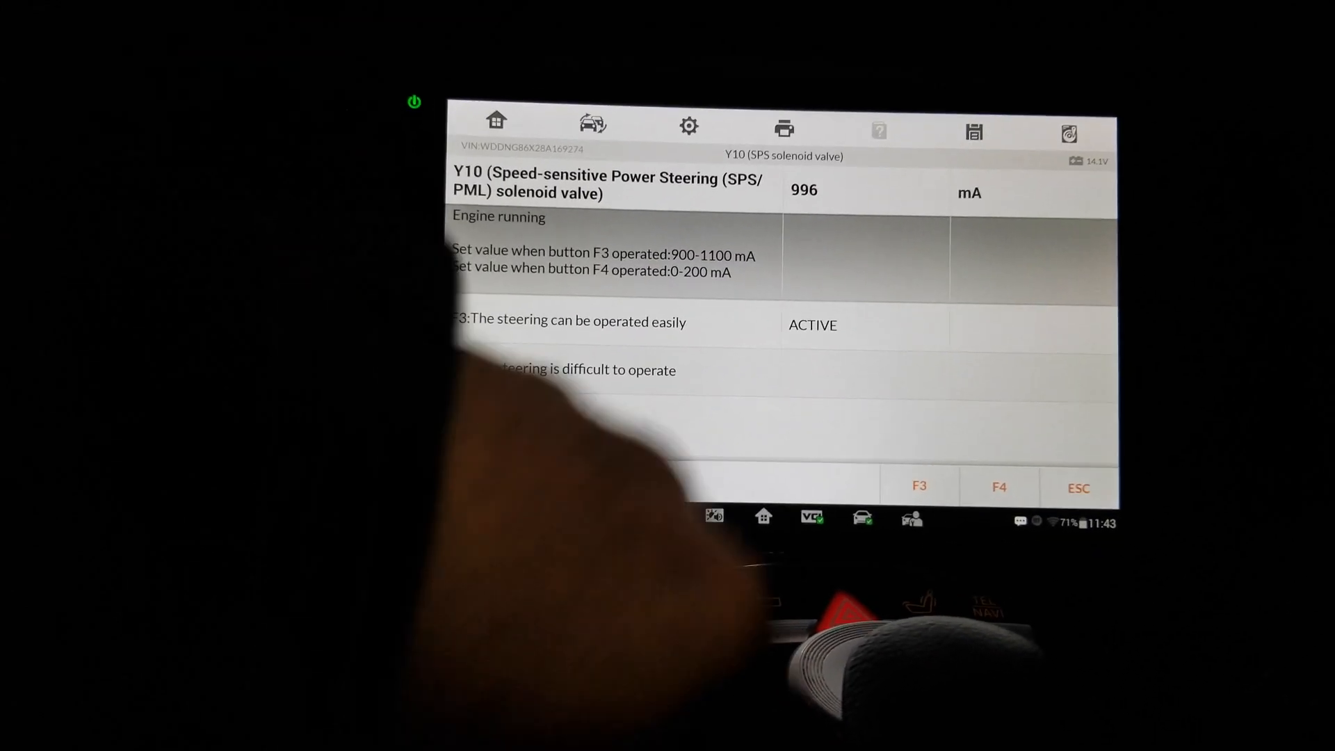
pyautogui.click(999, 487)
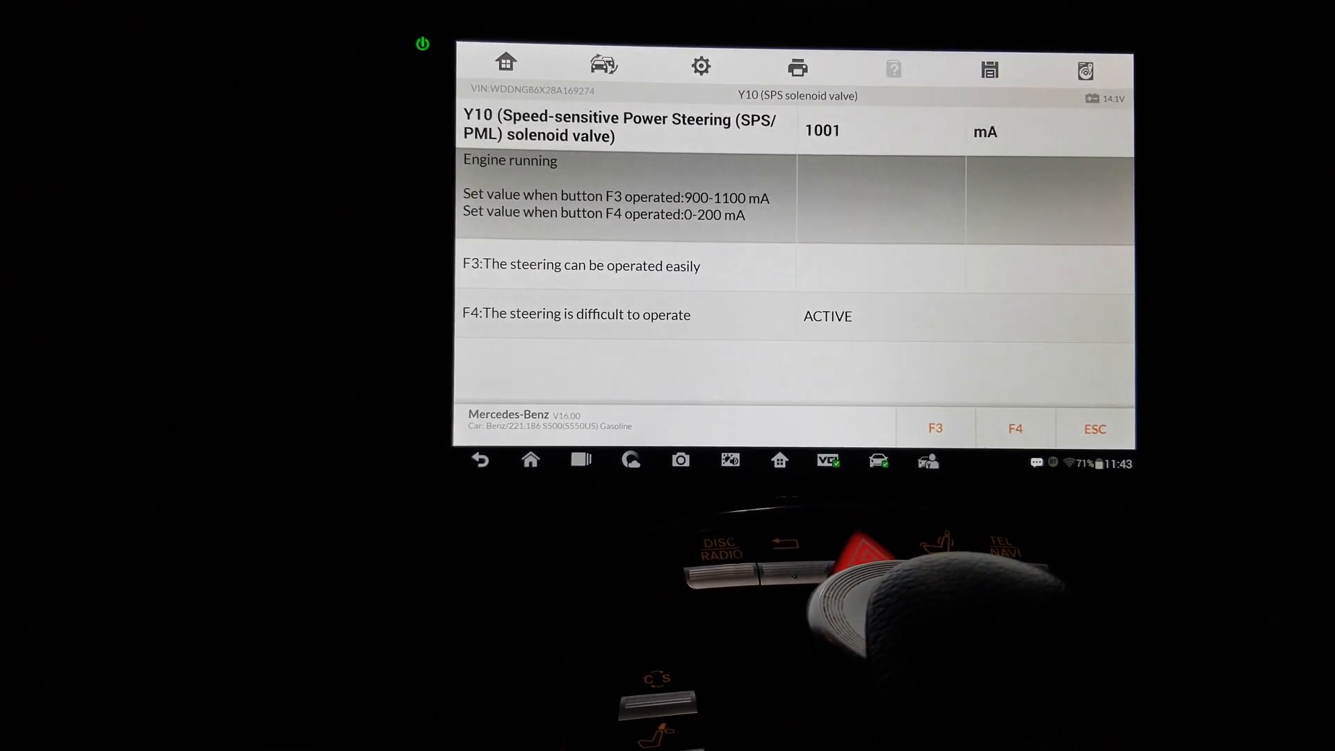
pyautogui.click(1015, 427)
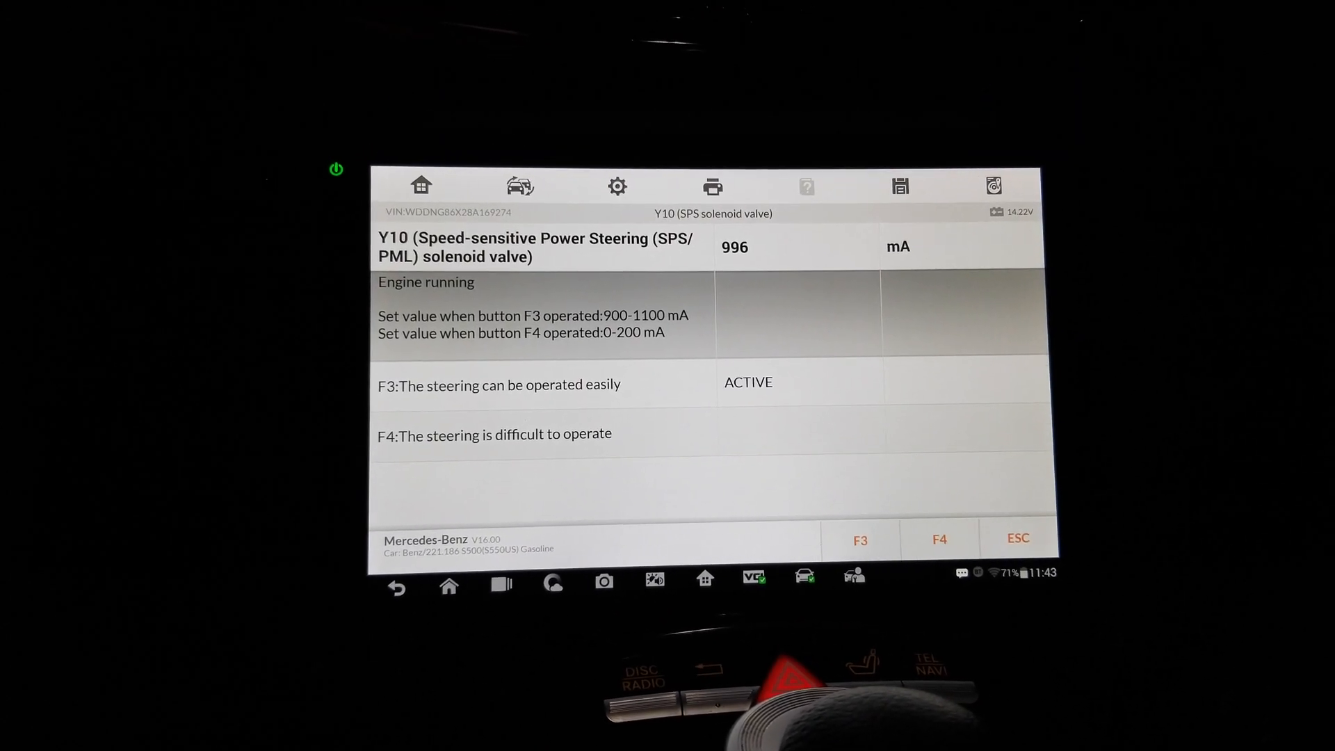
pyautogui.click(860, 540)
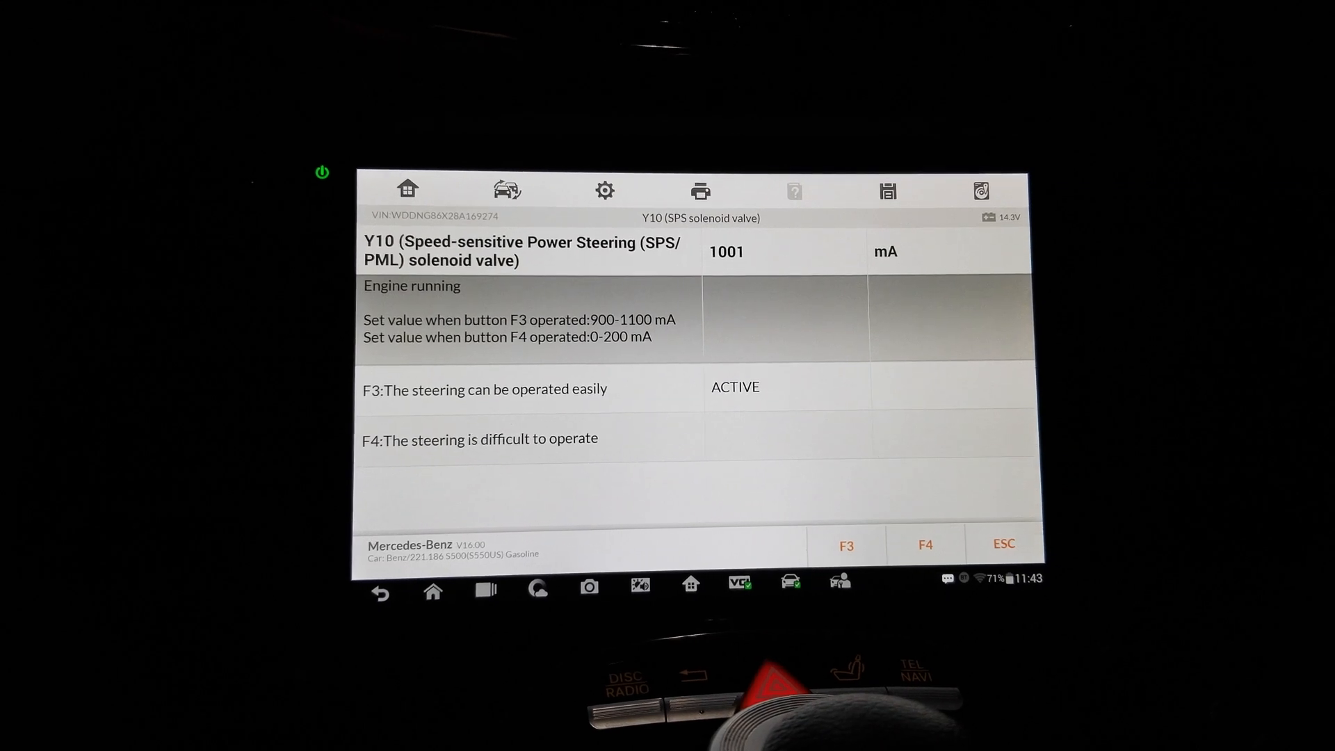